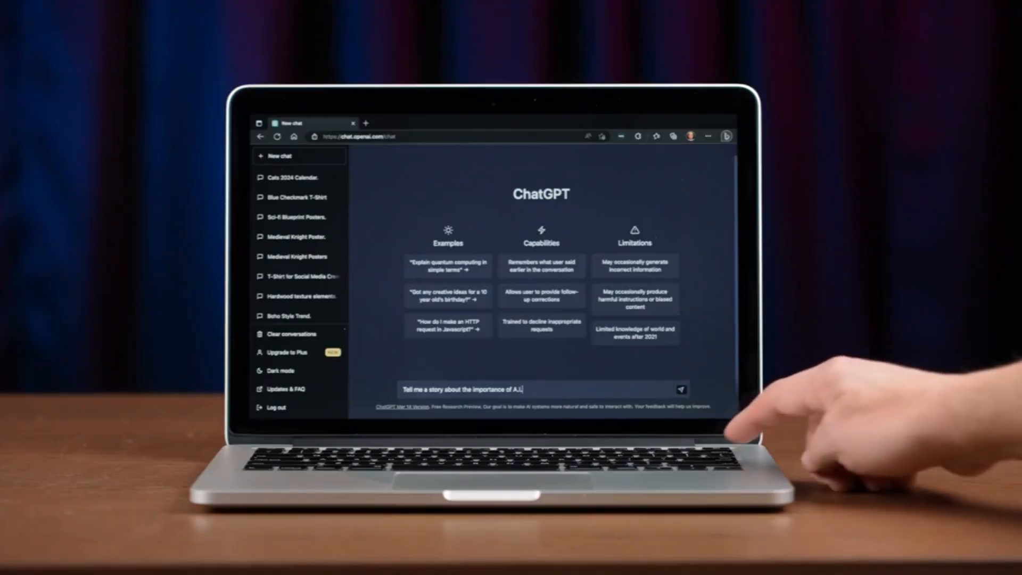
Submit the prompt asking ChatGPT for a story about the importance of A.I.
{"action": "left_click", "coordinate": [682, 389]}
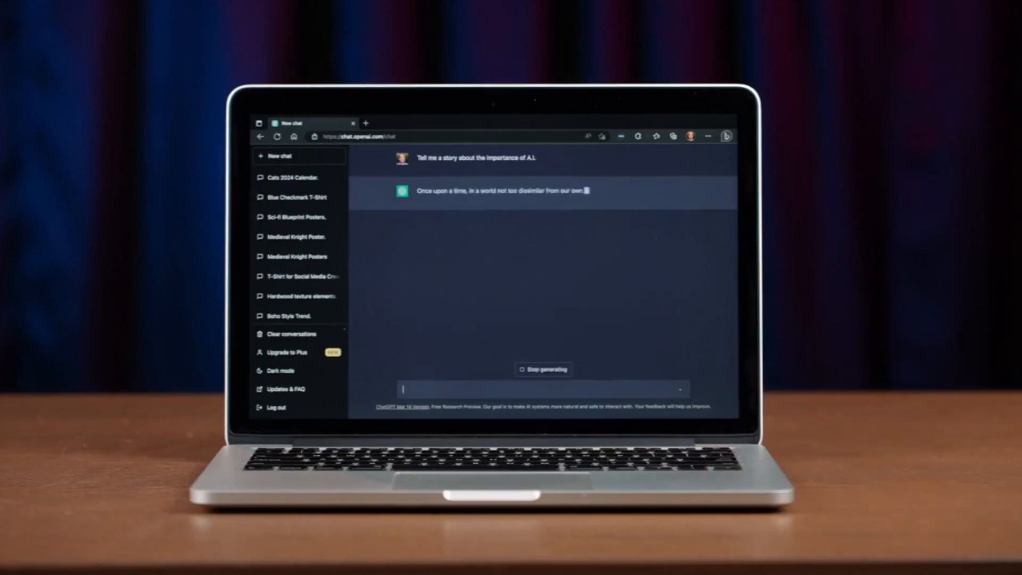